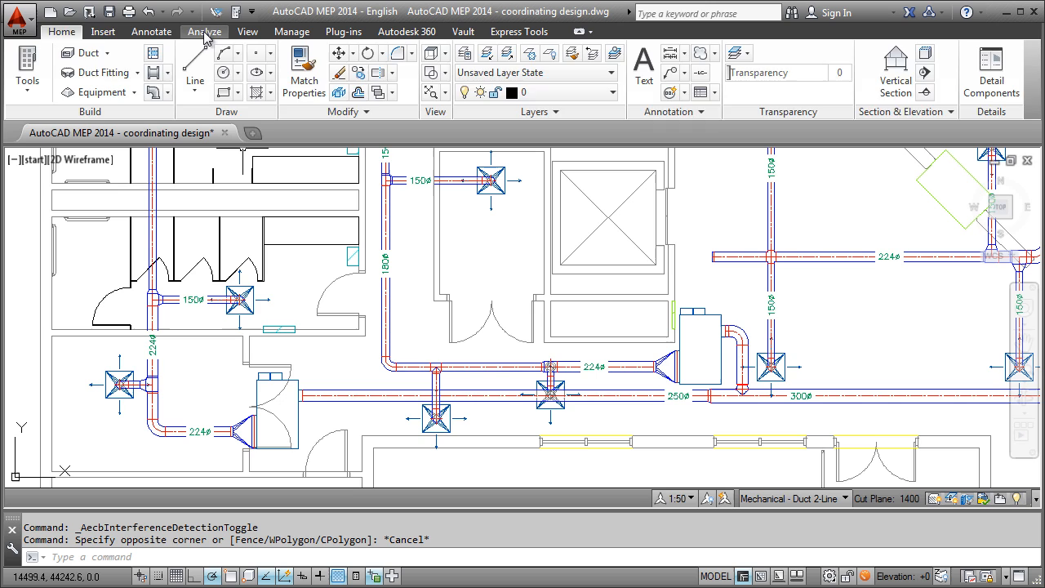
Step: Switch the ribbon to the Analyze tools for the duct plan
click(203, 31)
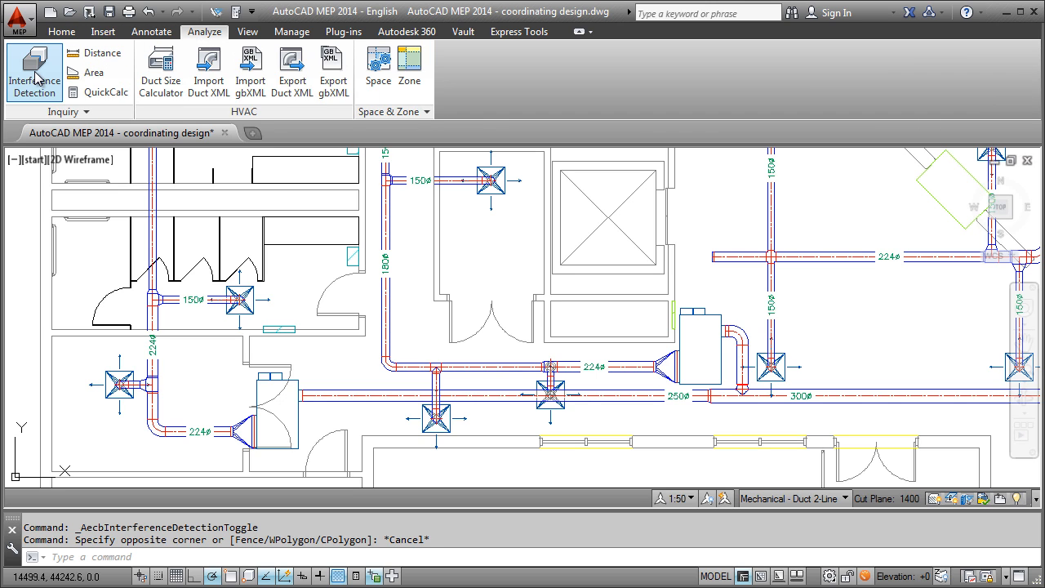
Step: Run Interference Detection with Duct and Wall ticked, yielding 14 clashes, and pick the first
click(34, 72)
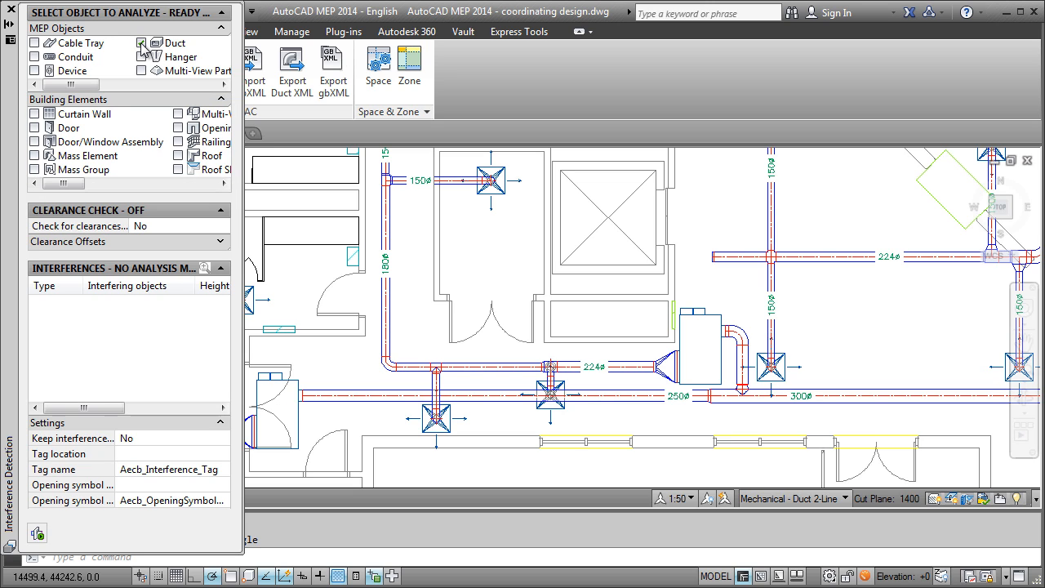
click(153, 41)
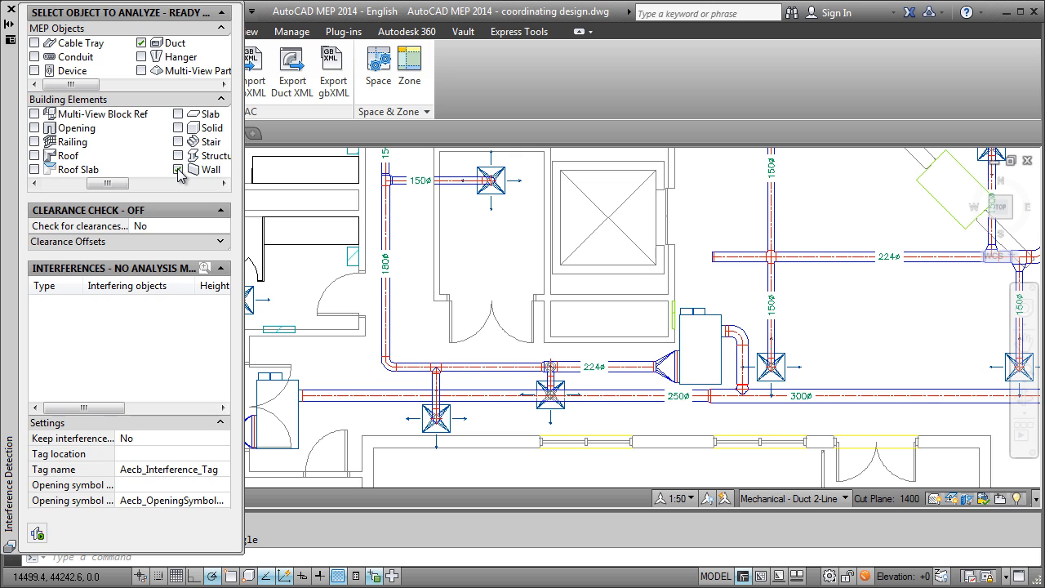
click(179, 169)
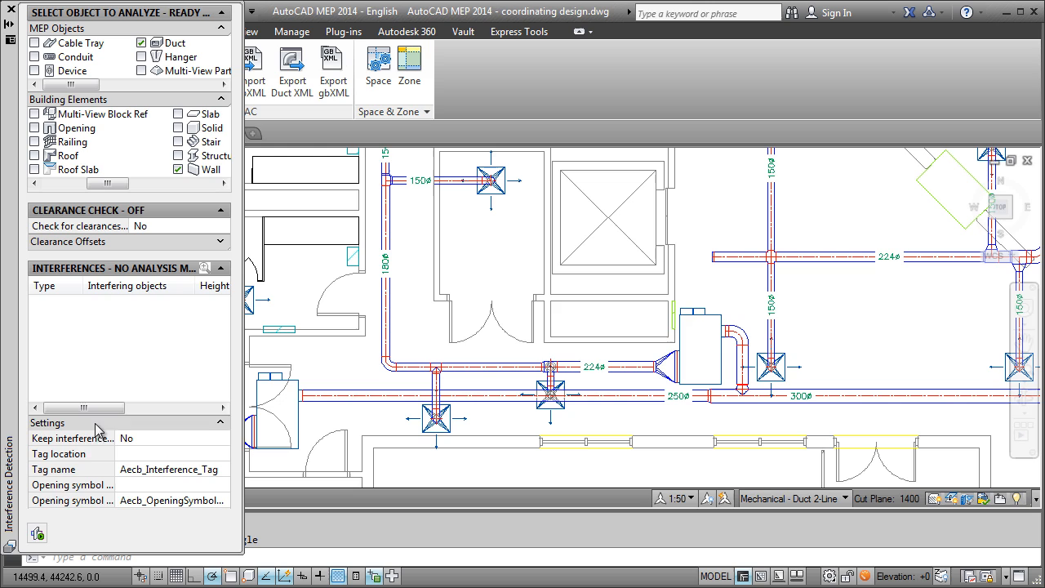
click(36, 529)
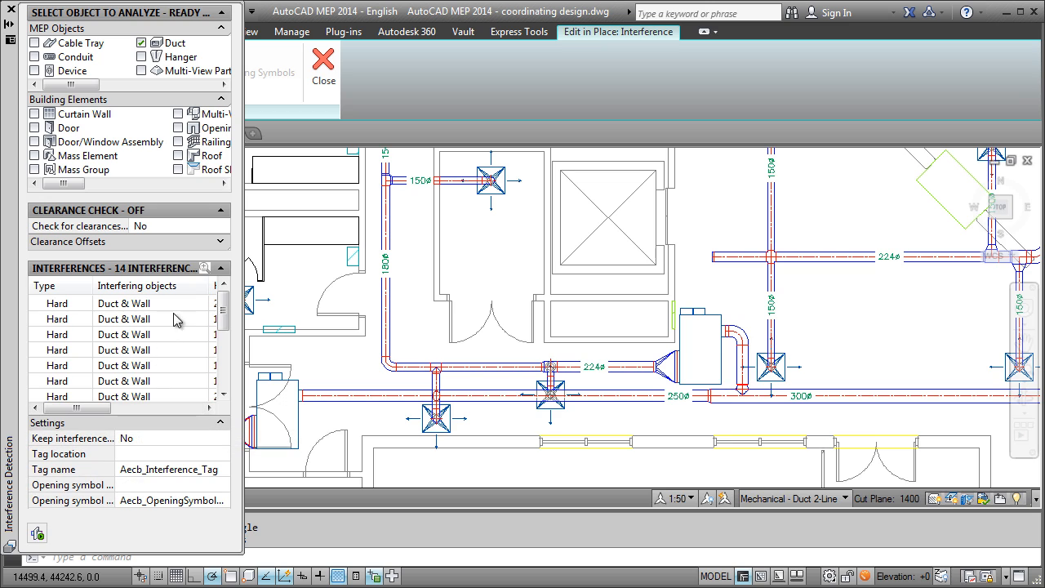
click(124, 303)
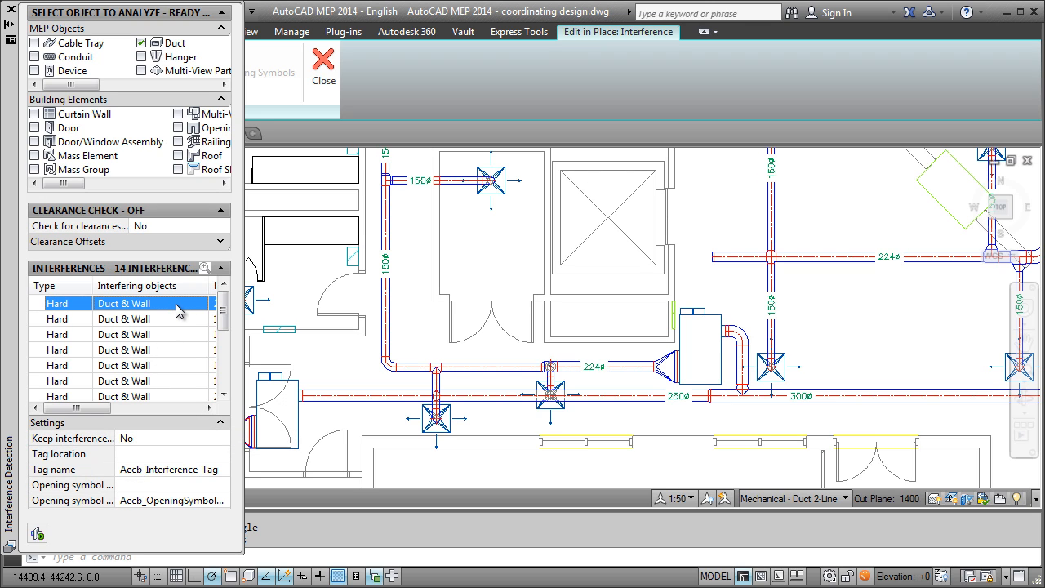
mouse_move(186, 303)
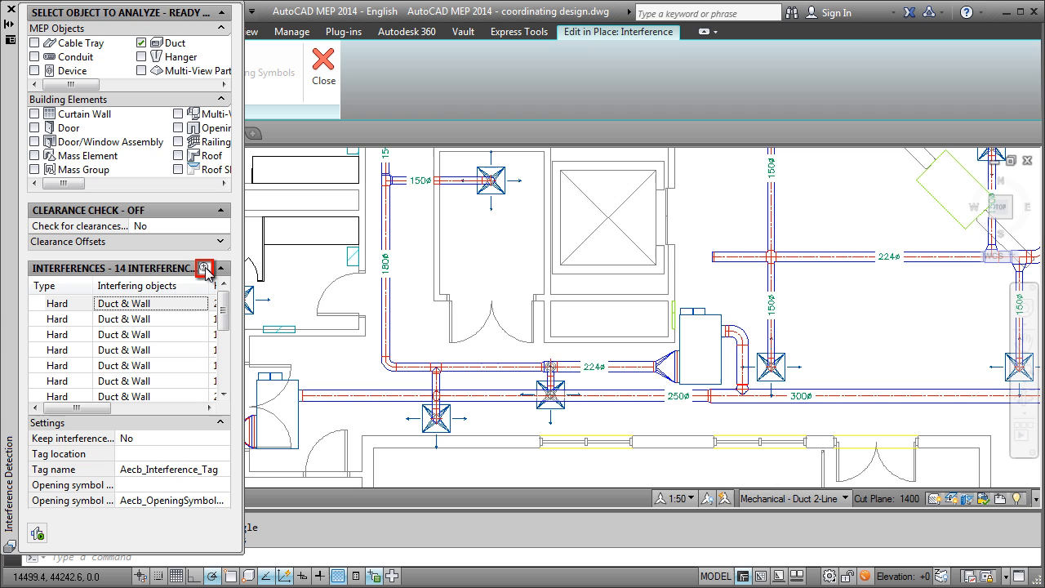
Step: Enable Zoom To and inspect the third and a further clash in the drawing
click(123, 318)
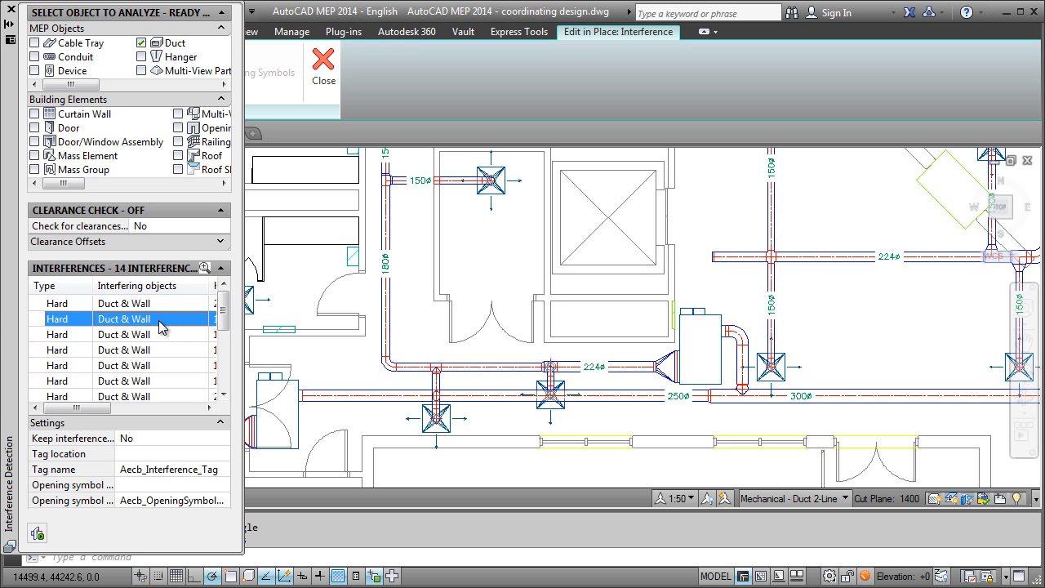
click(124, 334)
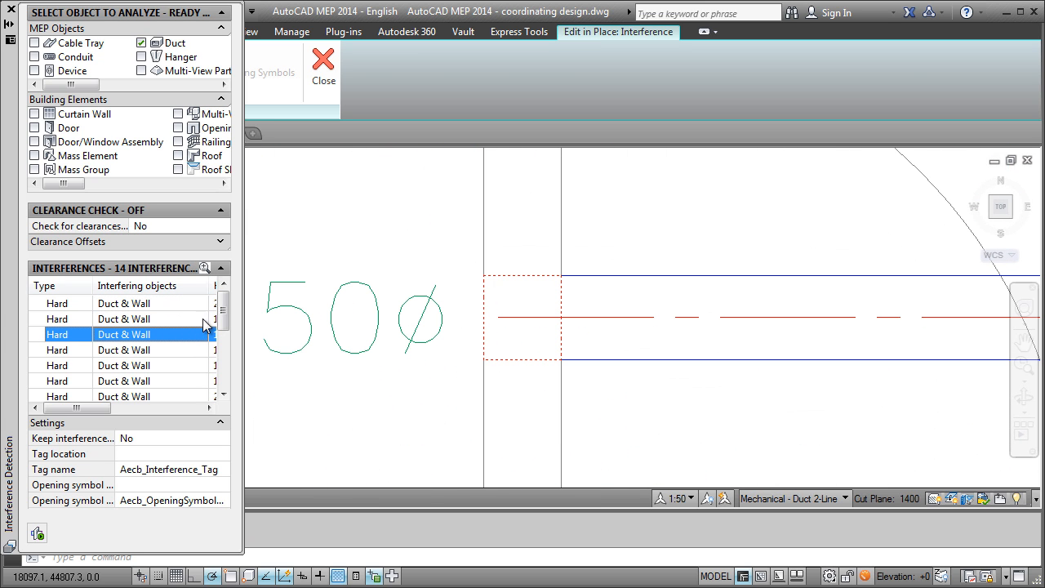
scroll(down, 3)
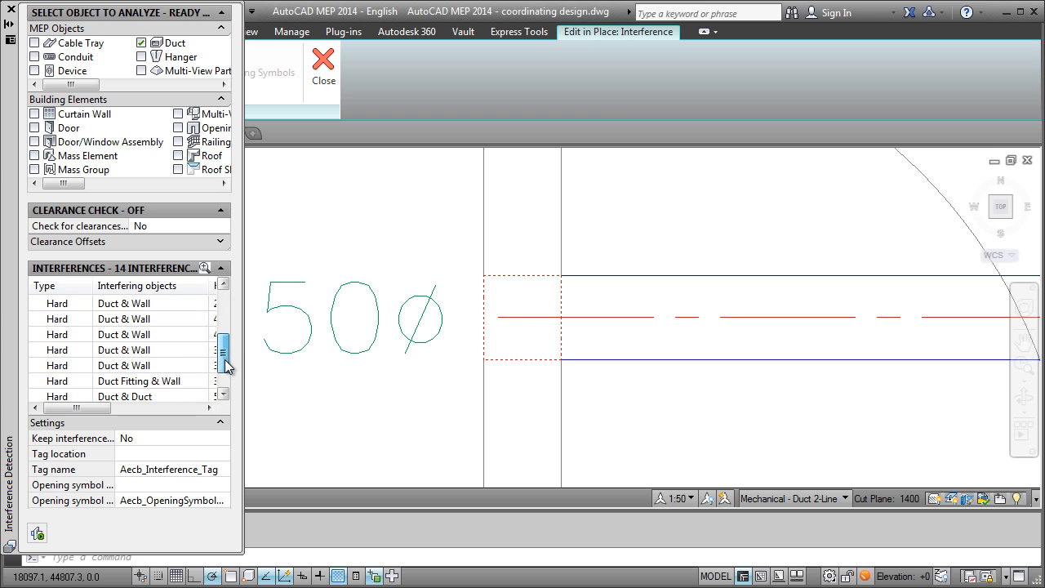
click(124, 364)
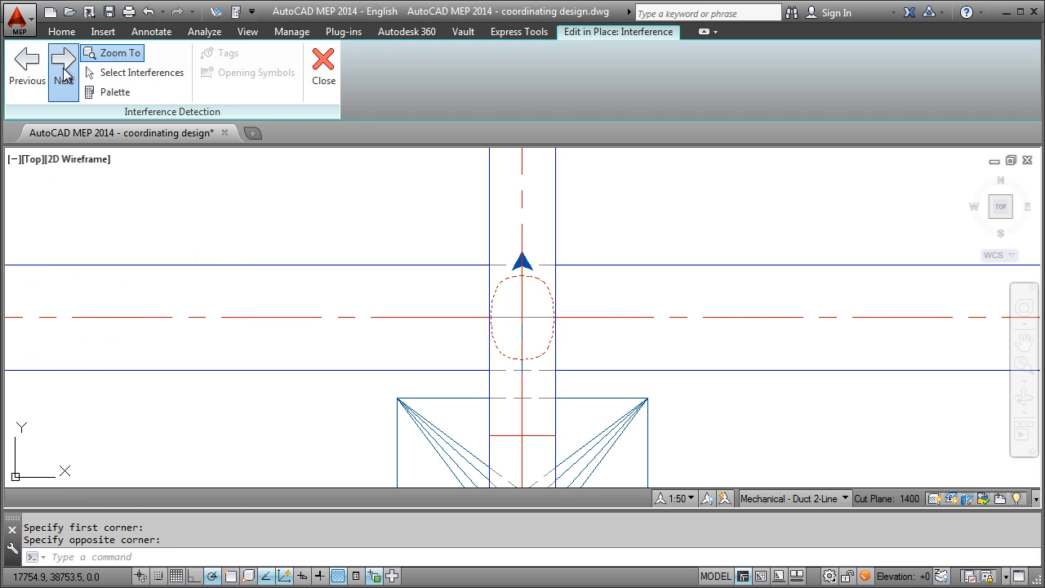
Step: Step Next twice and Previous once through clashes, then restore the Interferences palette
click(63, 69)
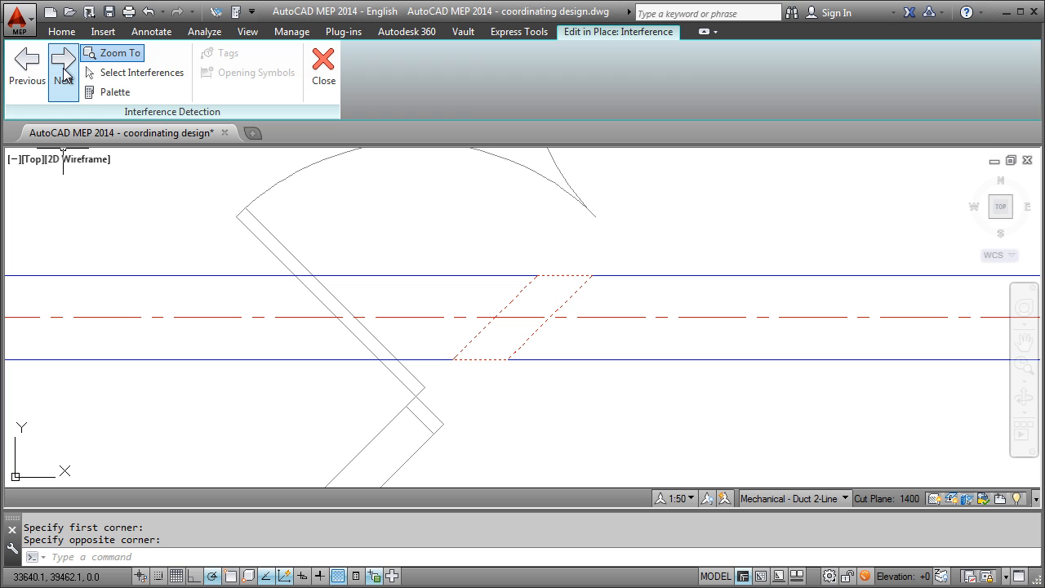
click(63, 63)
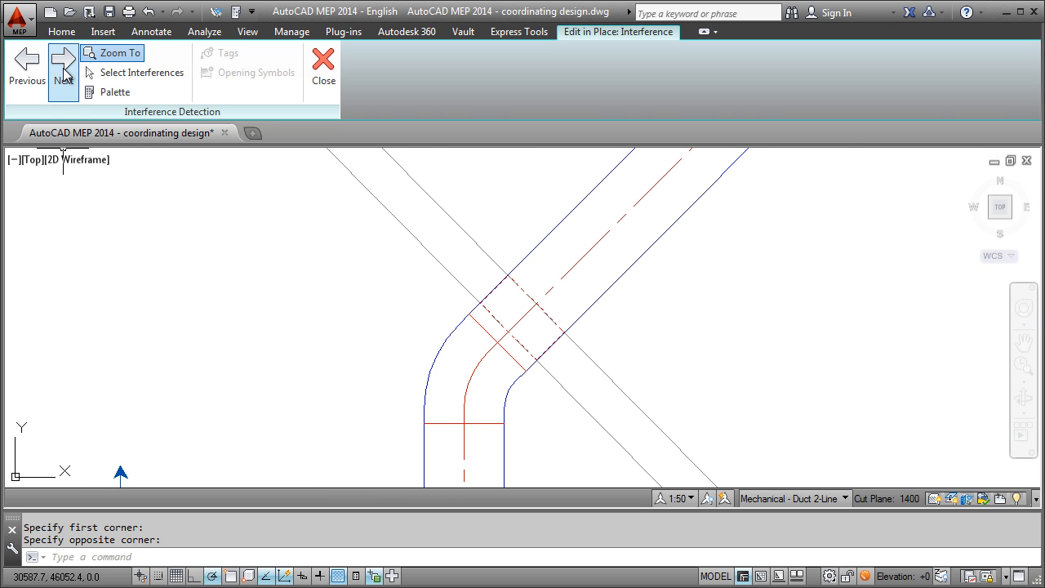
click(27, 65)
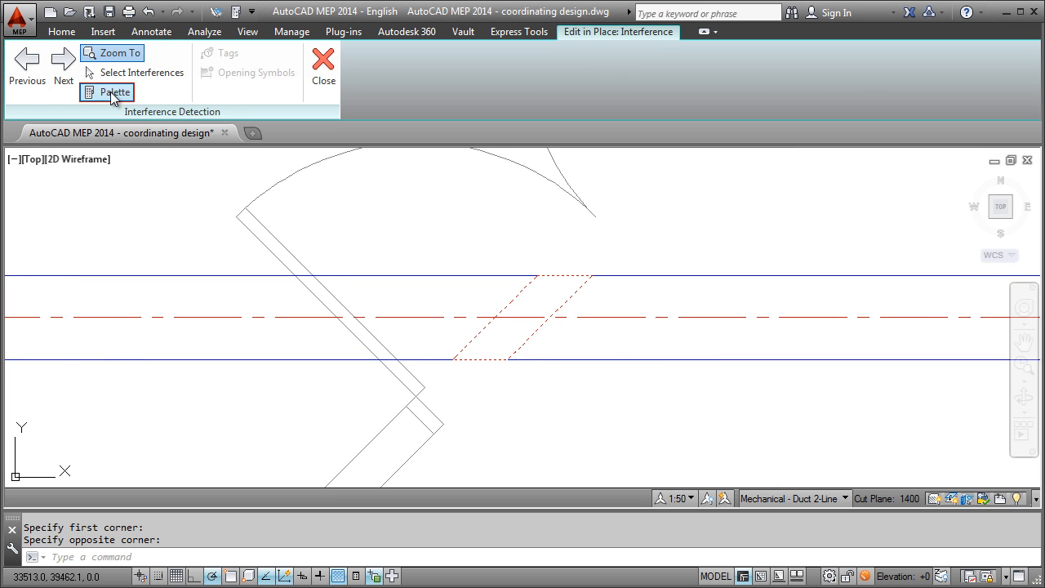
click(111, 91)
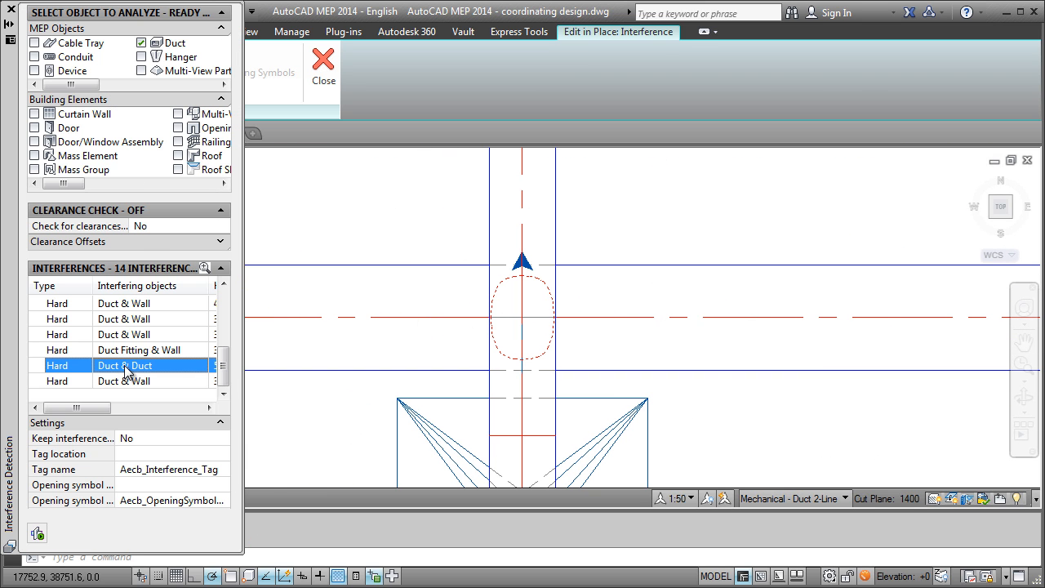